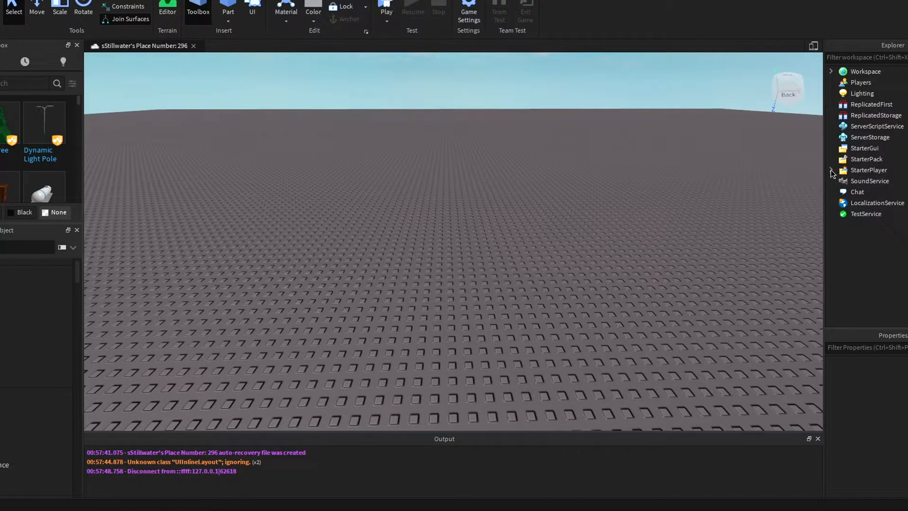
# Step: Expand StarterPlayer in the Explorer to reach StarterCharacterScripts for the new LocalScript
pyautogui.click(831, 169)
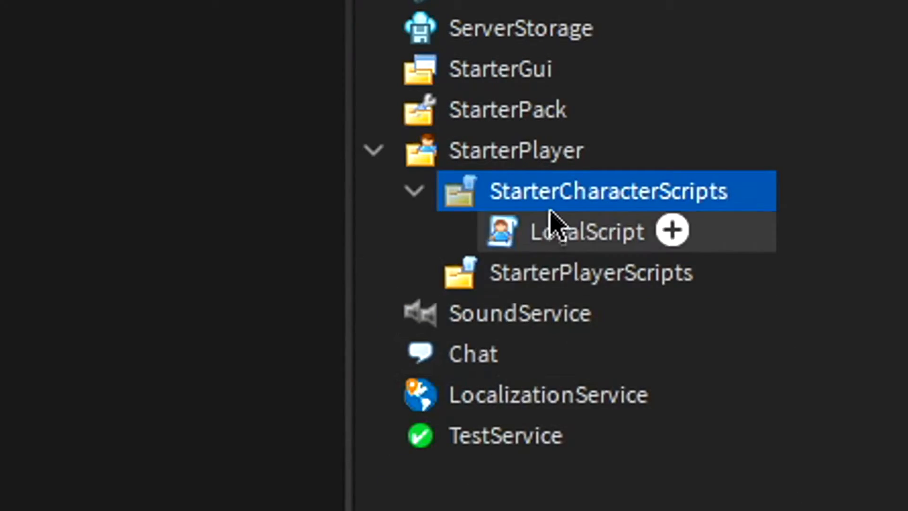
# Step: Write local hum = script.Parent:WaitForChild("Humanoid") and a while true do loop waiting one second
pyautogui.write('AnitC')
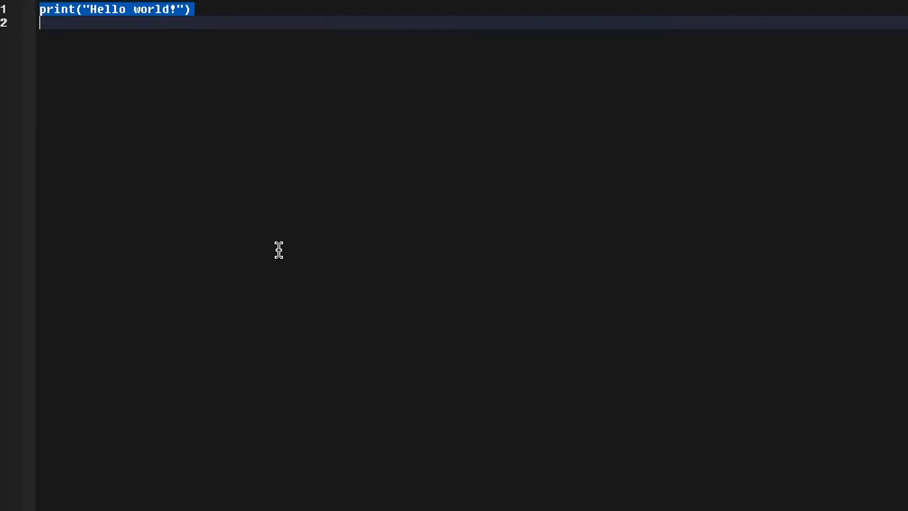
pyautogui.write('lcoal')
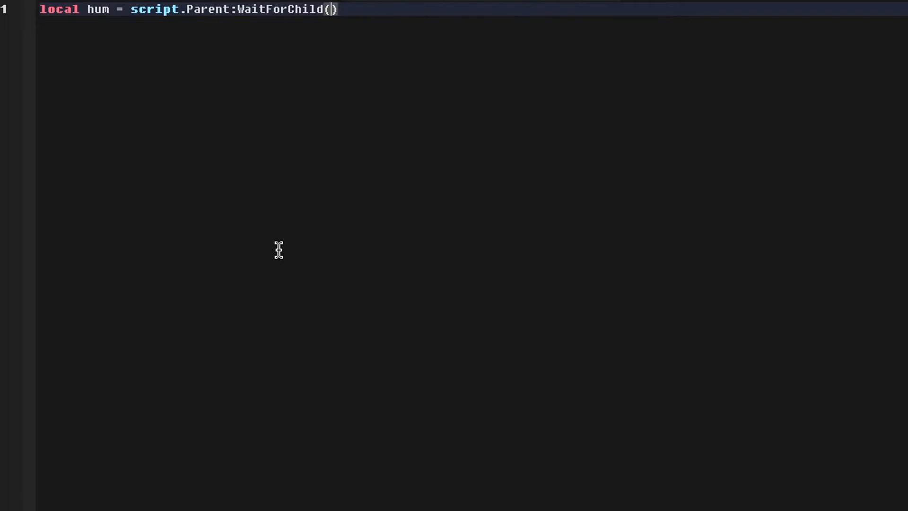
pyautogui.write('"Humanoid"')
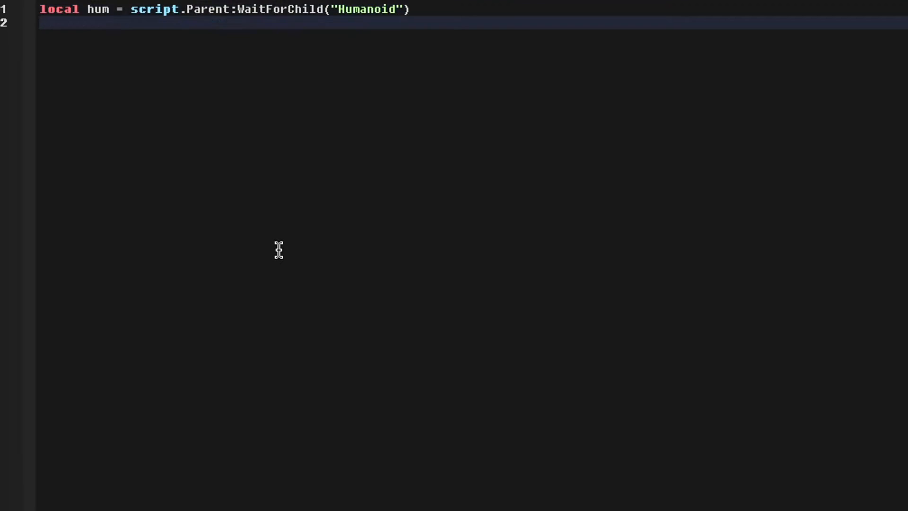
pyautogui.write('while true do')
pyautogui.write('wait(1')
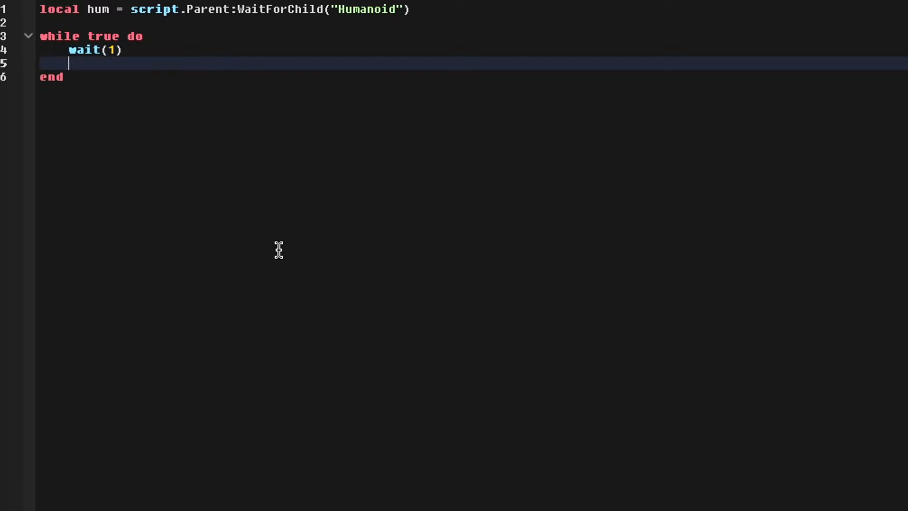
# Step: Add an if block kicking LocalPlayer with "Speed Hacks." when hum.WalkSpeed isn't 16
pyautogui.write('if hum')
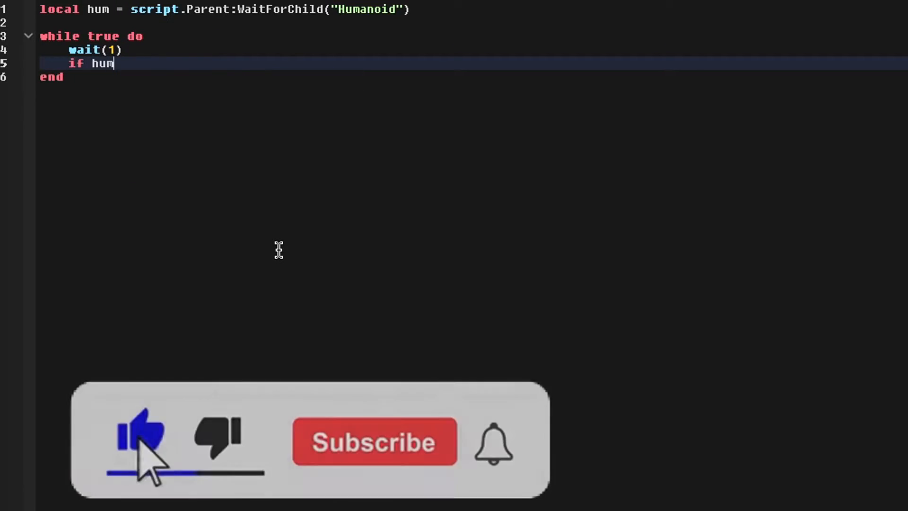
pyautogui.write('.WalkSpeed ~=')
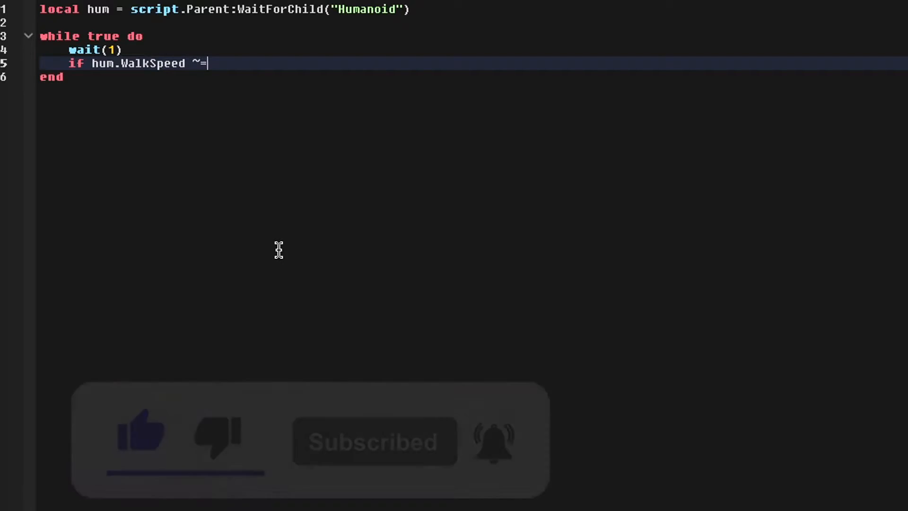
pyautogui.write('16 then')
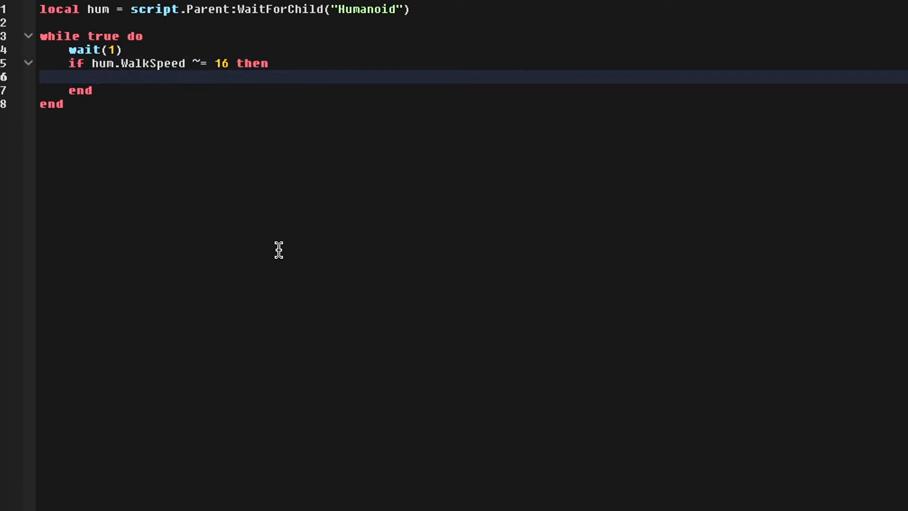
pyautogui.write('game.Players.l')
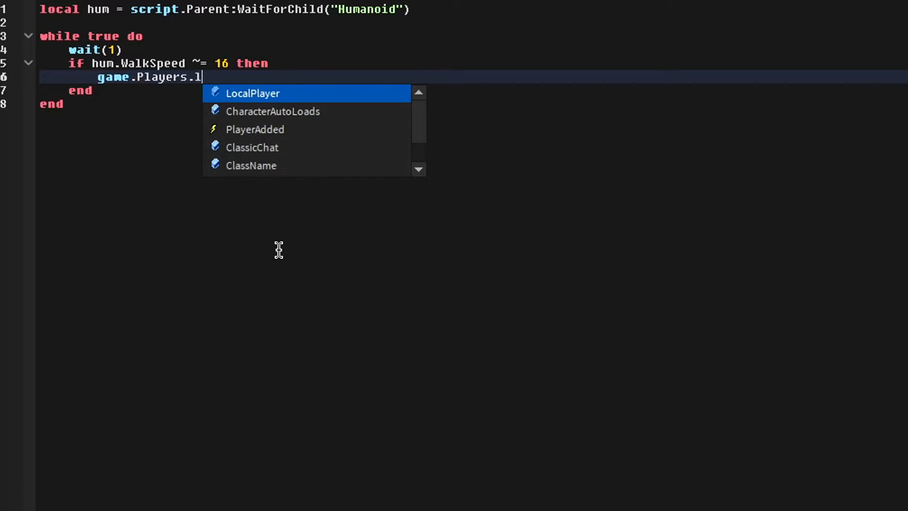
pyautogui.write('ocalPlayer:Kick("Speed H')
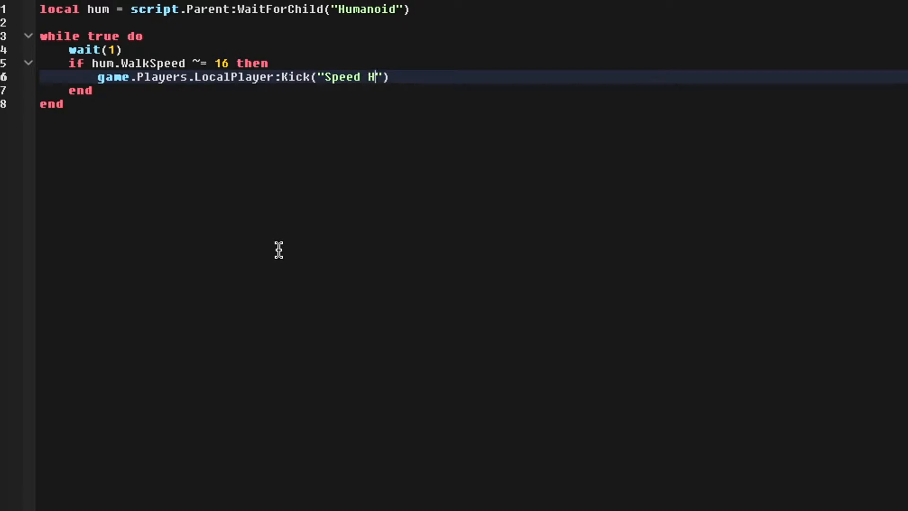
pyautogui.write('acks.')
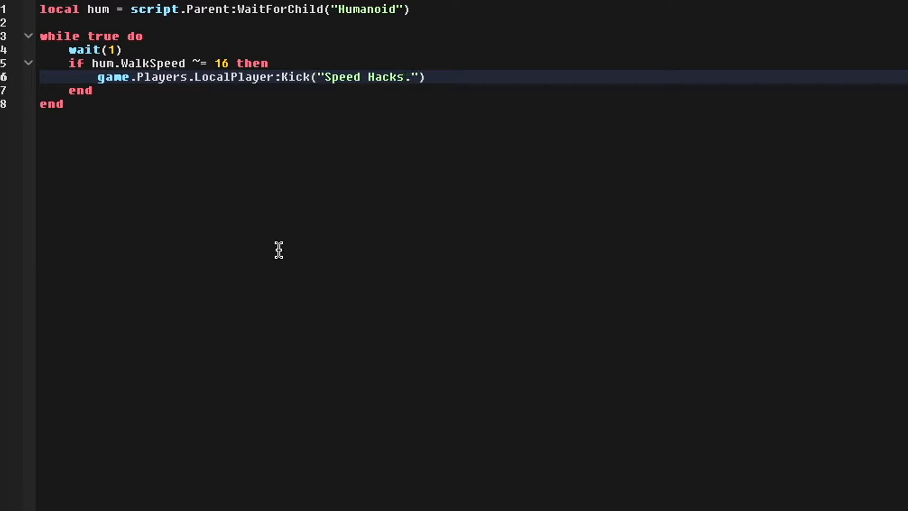
pyautogui.press('Return')
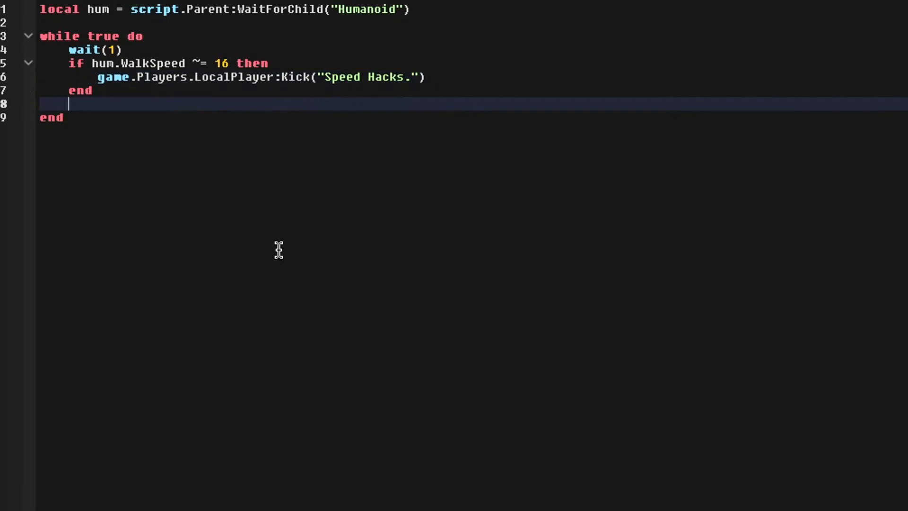
# Step: Add a second if block kicking with "Jump Hacks." when hum.JumpPower isn't 50
pyautogui.write('if hum.JumpP')
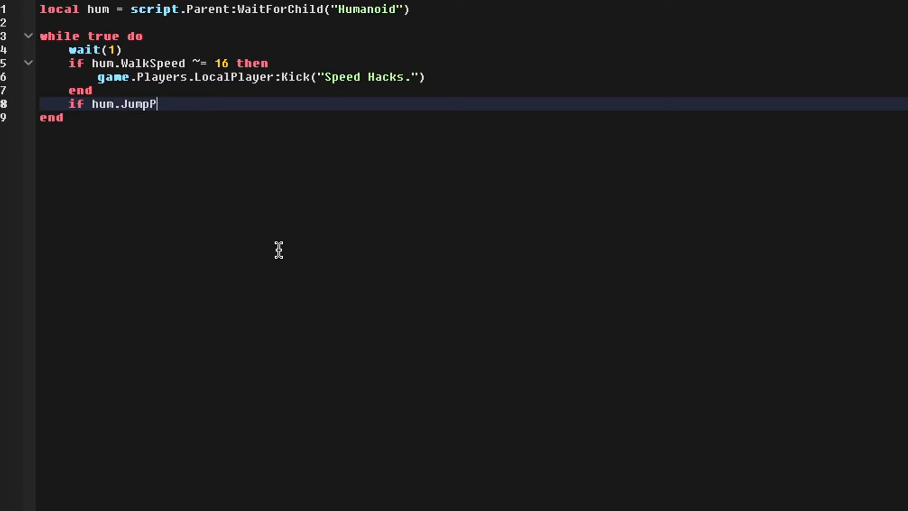
pyautogui.write('ower ~= 50 then')
pyautogui.write('game.Players.LocalPlayer:Kick("')
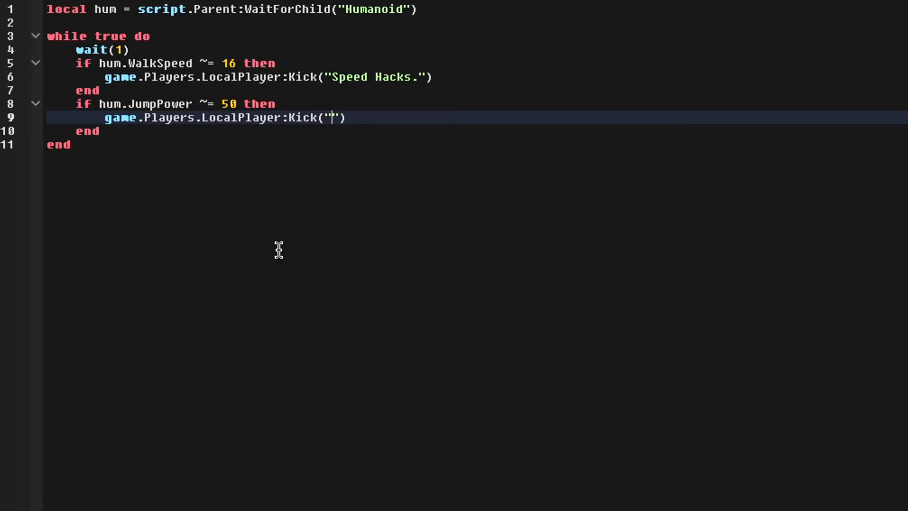
pyautogui.write('Jump Hacks.')
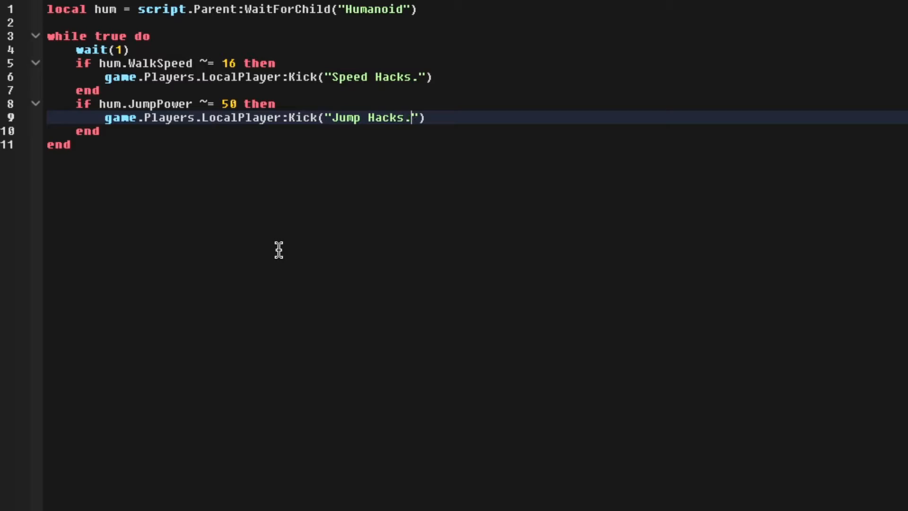
pyautogui.moveTo(449, 56)
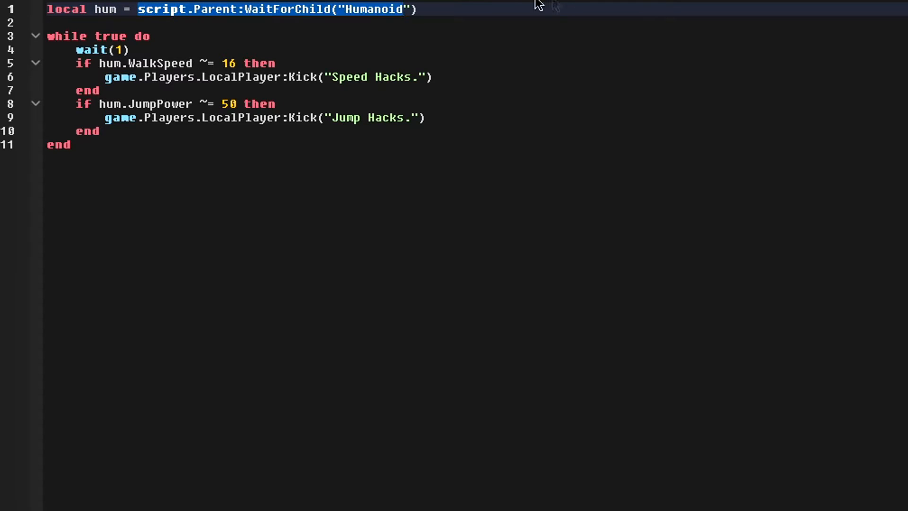
pyautogui.doubleClick(67, 36)
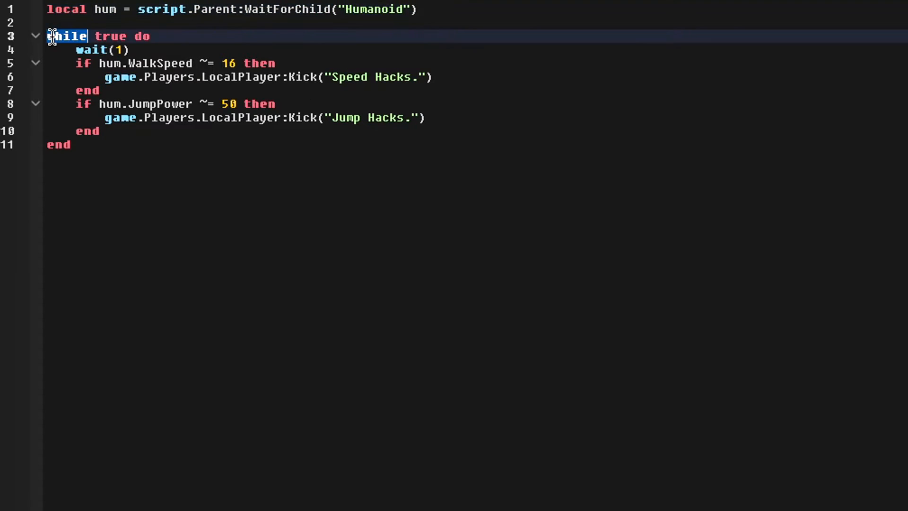
pyautogui.moveTo(69, 36); pyautogui.dragTo(101, 63)
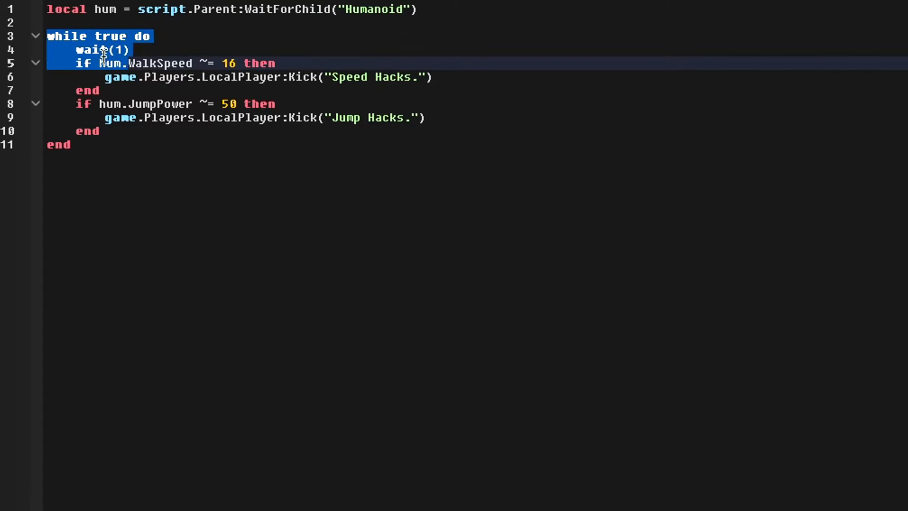
pyautogui.moveTo(101, 50); pyautogui.dragTo(205, 130)
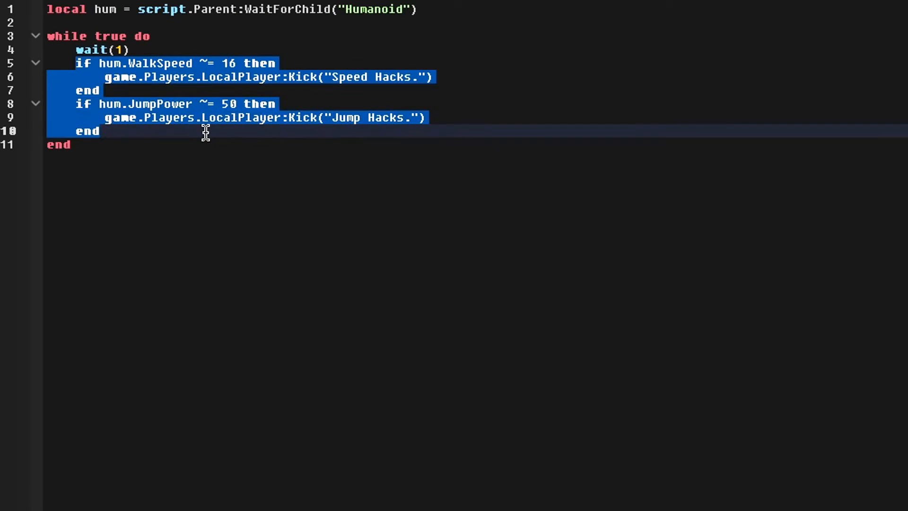
pyautogui.click(89, 64)
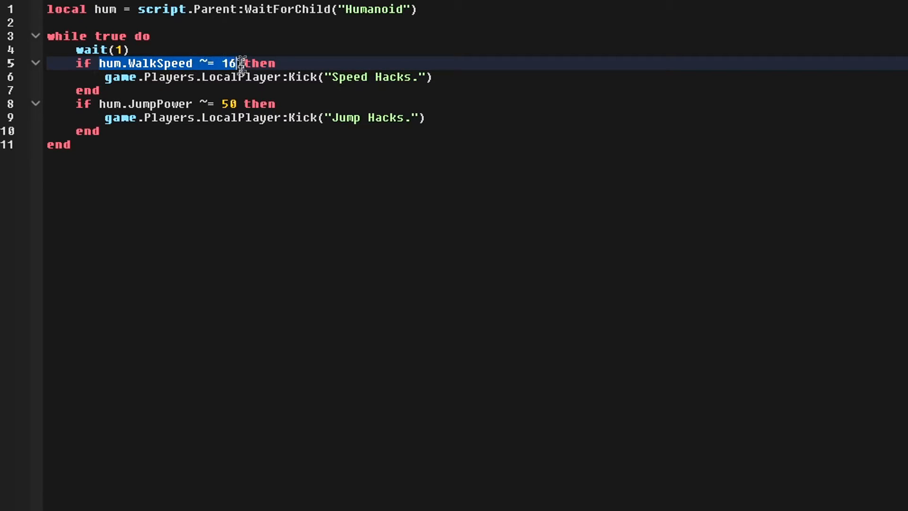
pyautogui.doubleClick(230, 63)
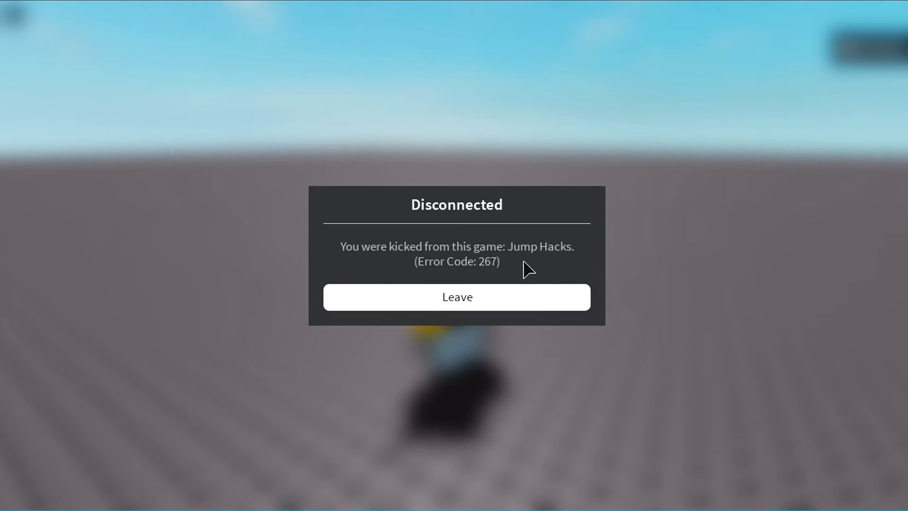
pyautogui.moveTo(468, 313)
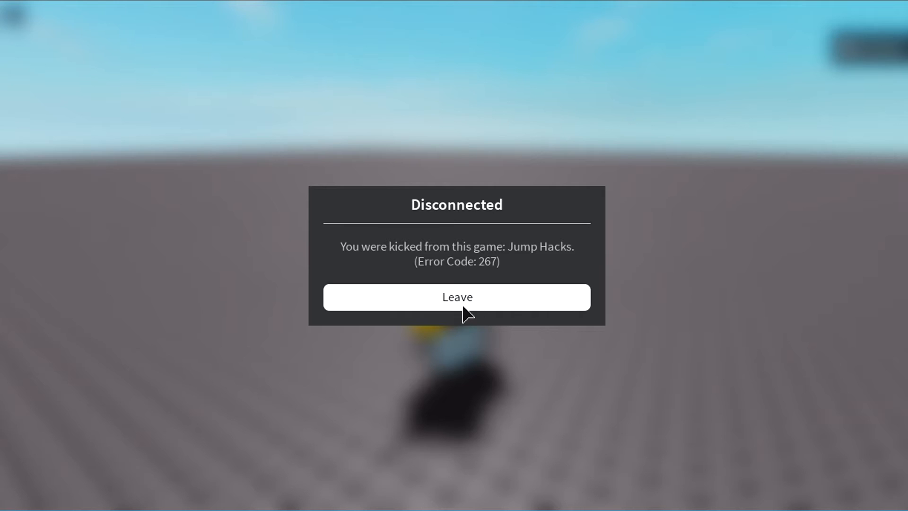
# Step: Leave the Jump Hacks disconnected session and return to the editor
pyautogui.click(456, 296)
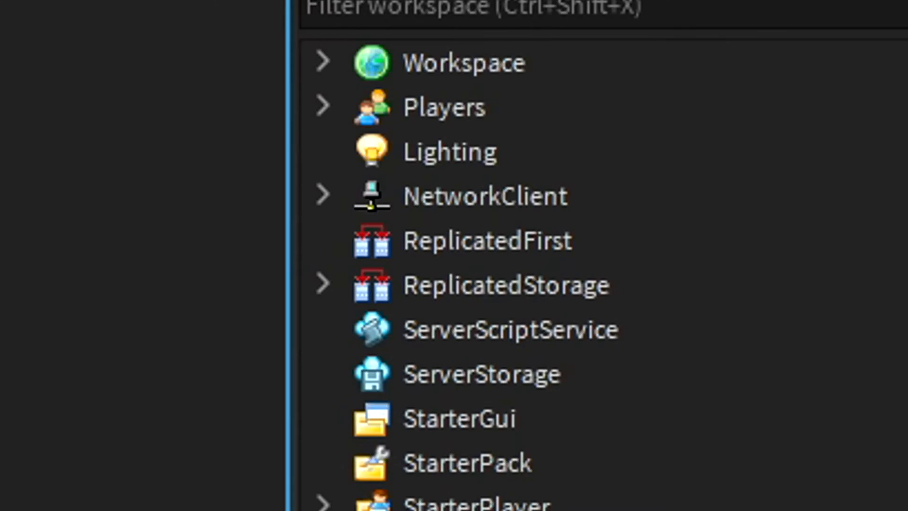
pyautogui.click(323, 62)
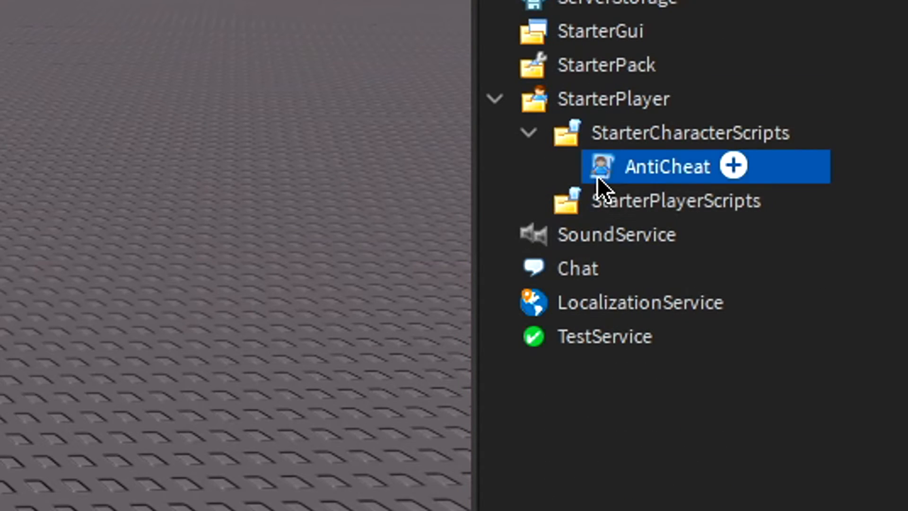
# Step: In AntiCheat, add a check kicking with "Health Hacks" when hum.MaxHealth isn't 100
pyautogui.doubleClick(666, 166)
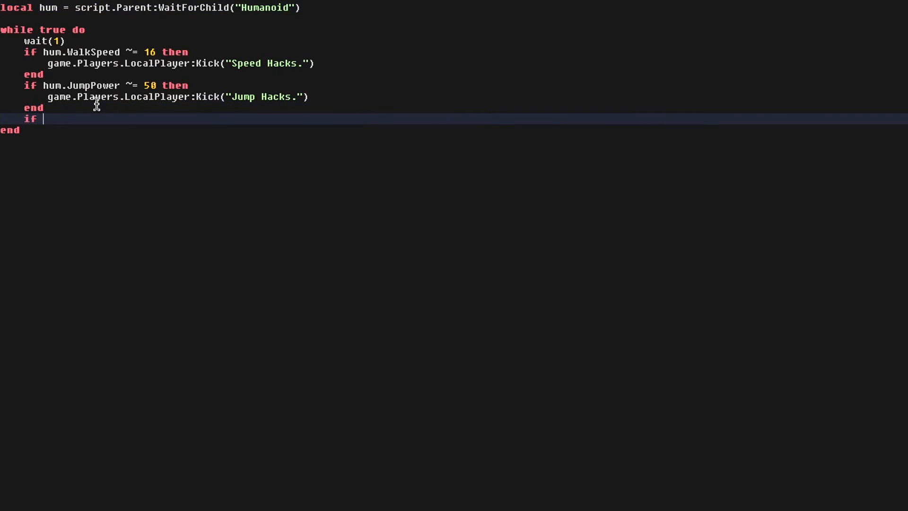
pyautogui.write('hum.MaxHeal')
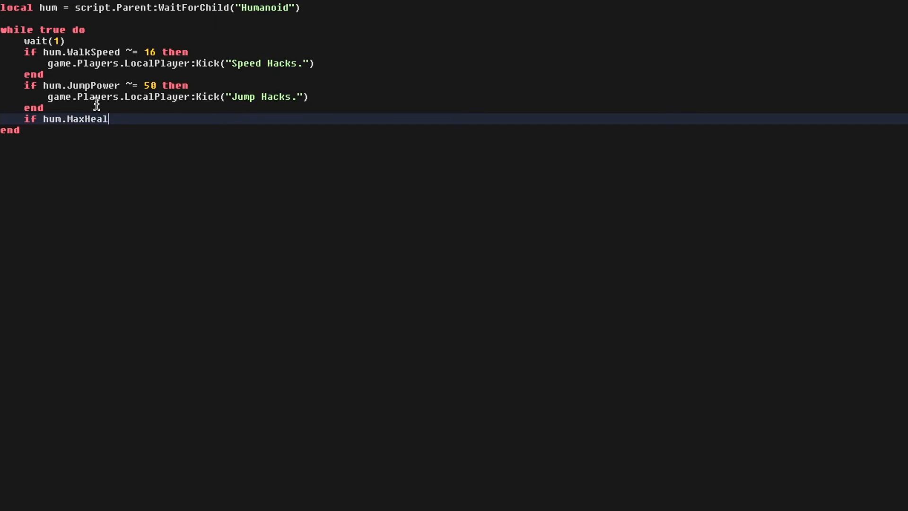
pyautogui.write('th ~= 100 then')
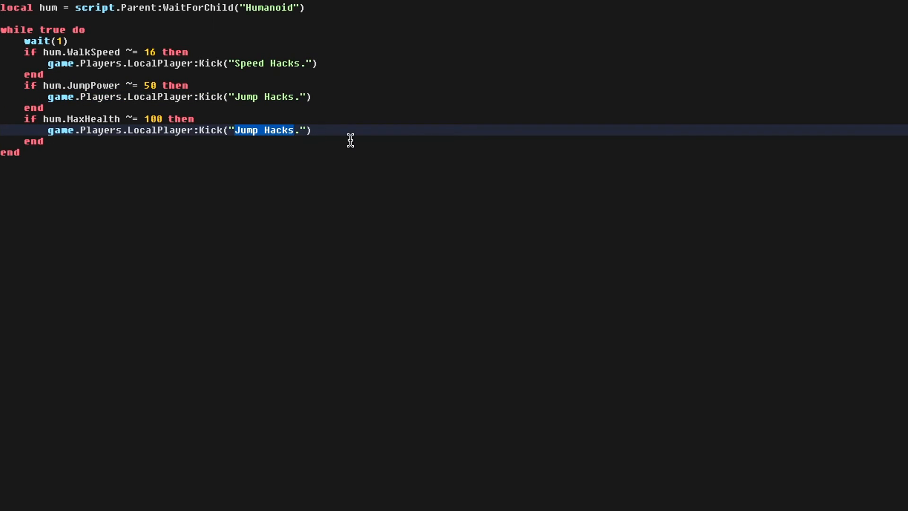
pyautogui.write('Health Hacks')
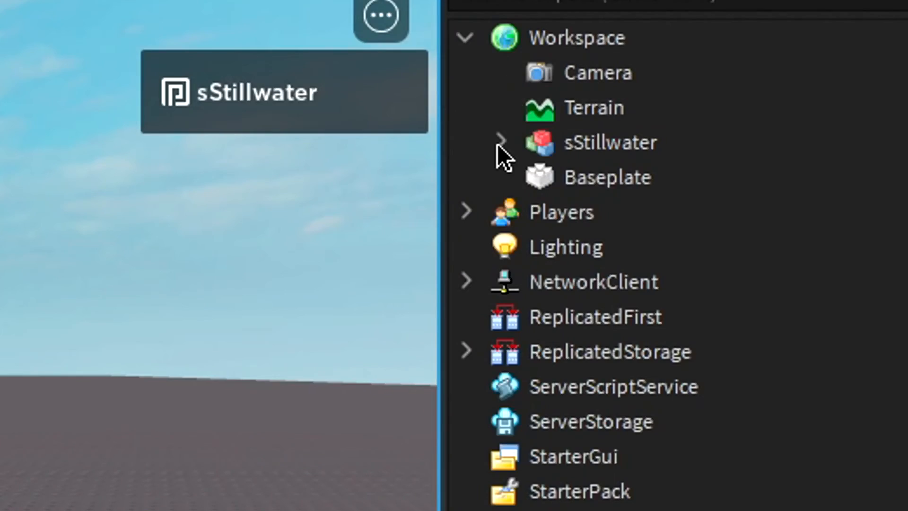
# Step: Expand the player's character in Workspace to change MaxHealth and trigger the Health Hacks kick
pyautogui.click(501, 142)
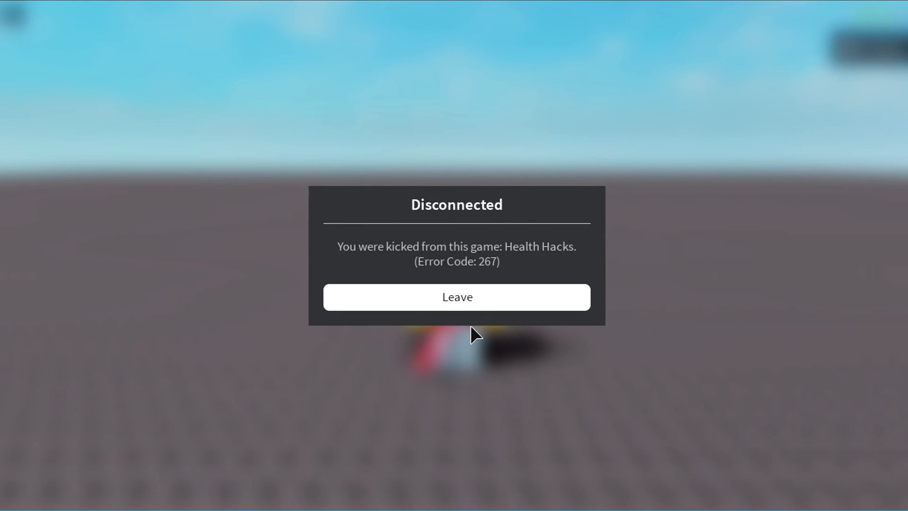
pyautogui.moveTo(478, 347)
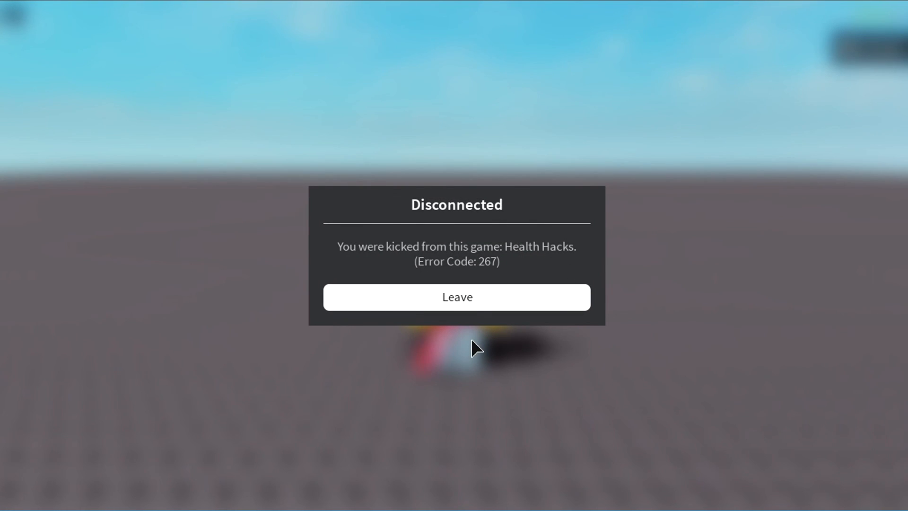